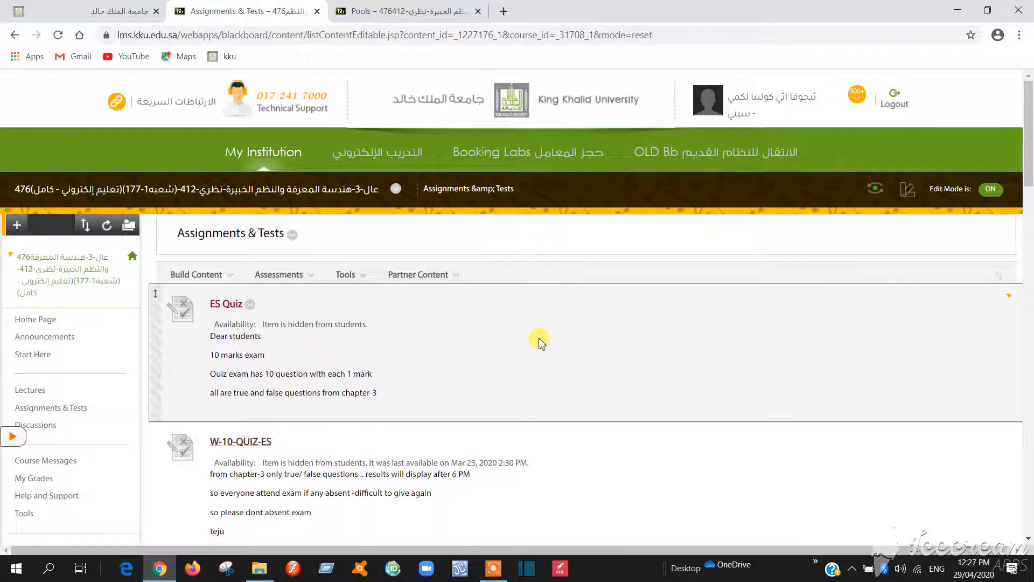
- Scroll down to Final-EXAM-177 and choose Edit the Test from its options menu
{"action": "left_click", "coordinate": [396, 11]}
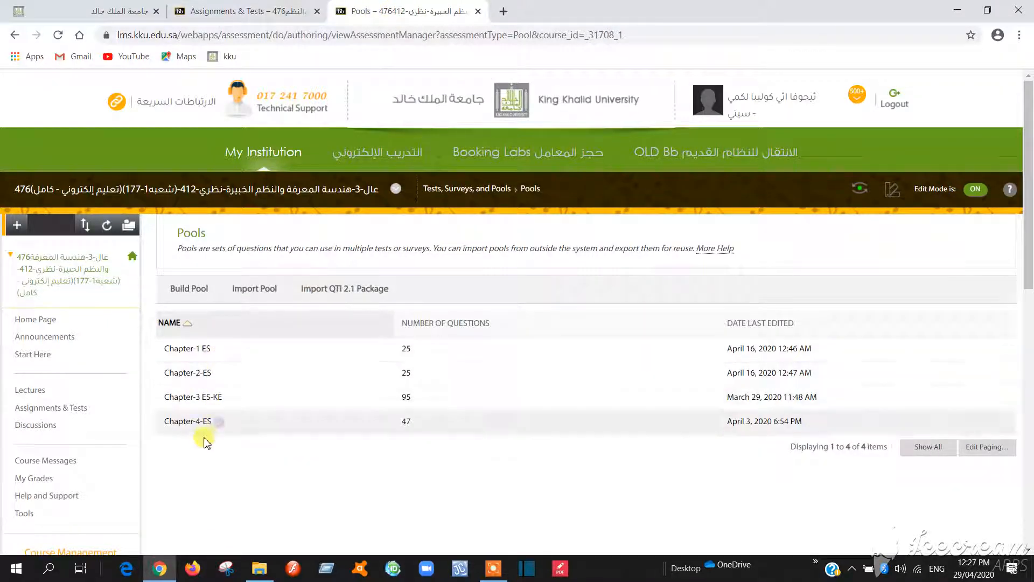
{"action": "mouse_move", "coordinate": [185, 433]}
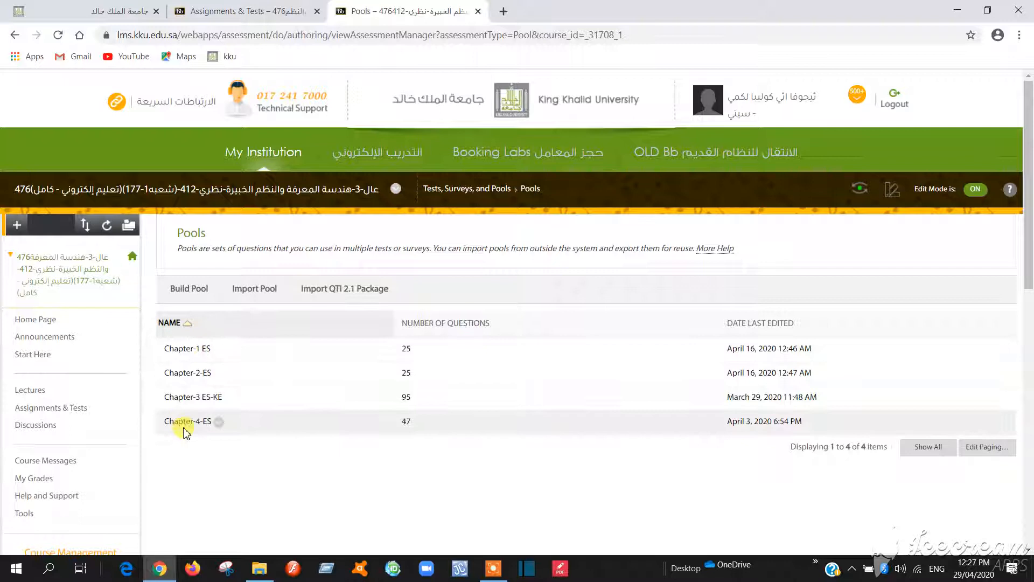
{"action": "mouse_move", "coordinate": [191, 414]}
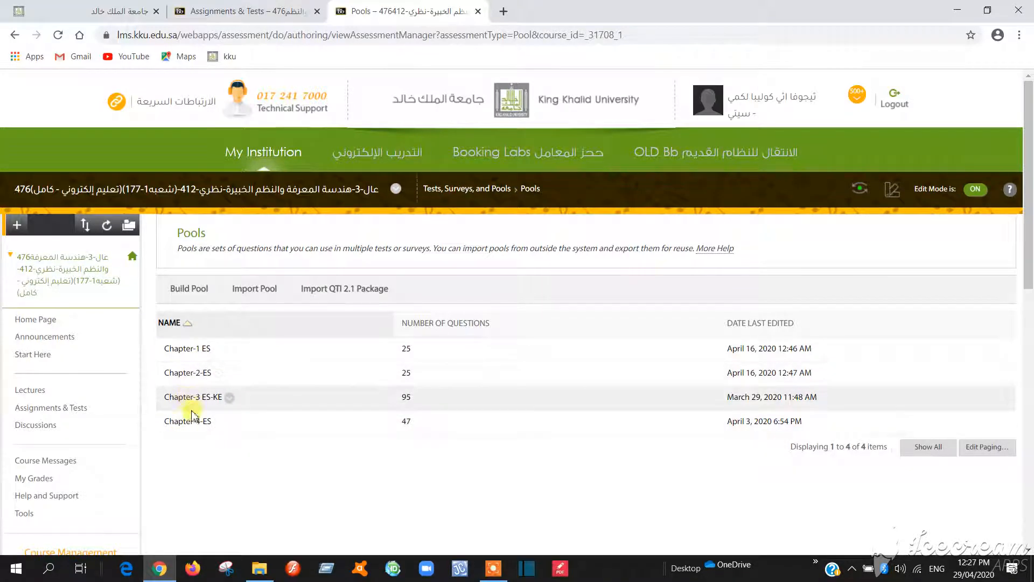
{"action": "mouse_move", "coordinate": [221, 353]}
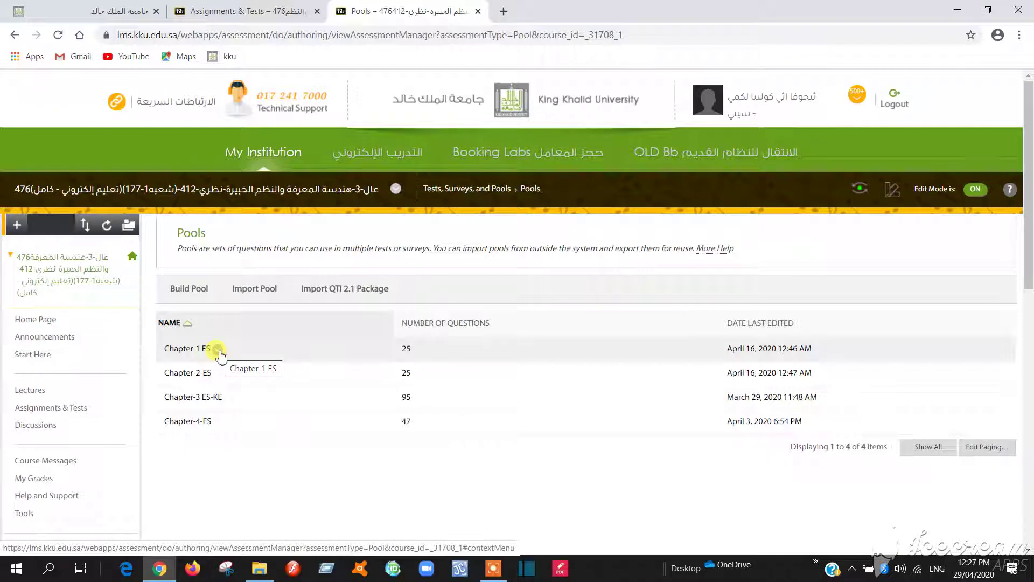
{"action": "mouse_move", "coordinate": [231, 5]}
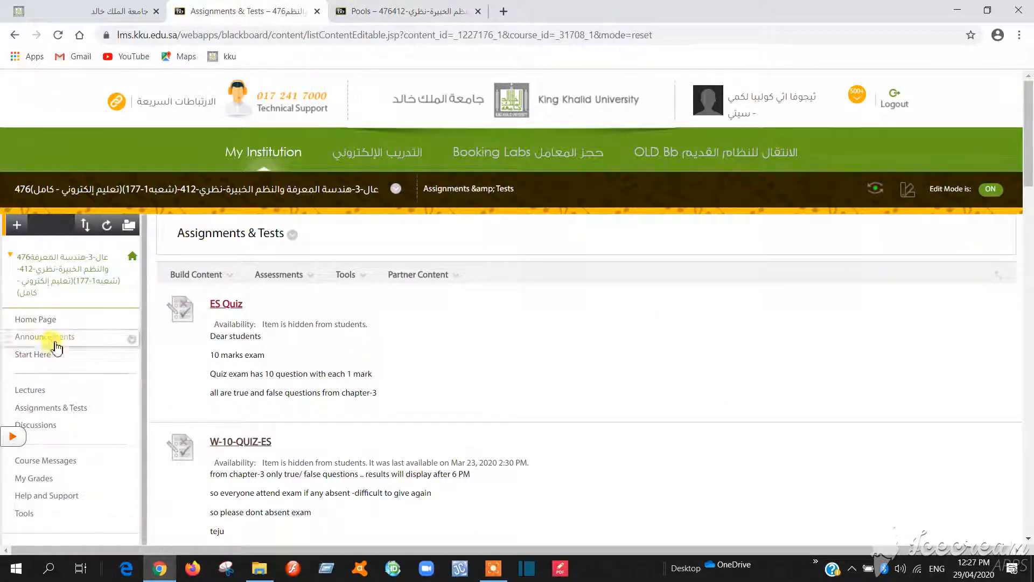
{"action": "scroll", "scroll_direction": "down", "scroll_amount": 3}
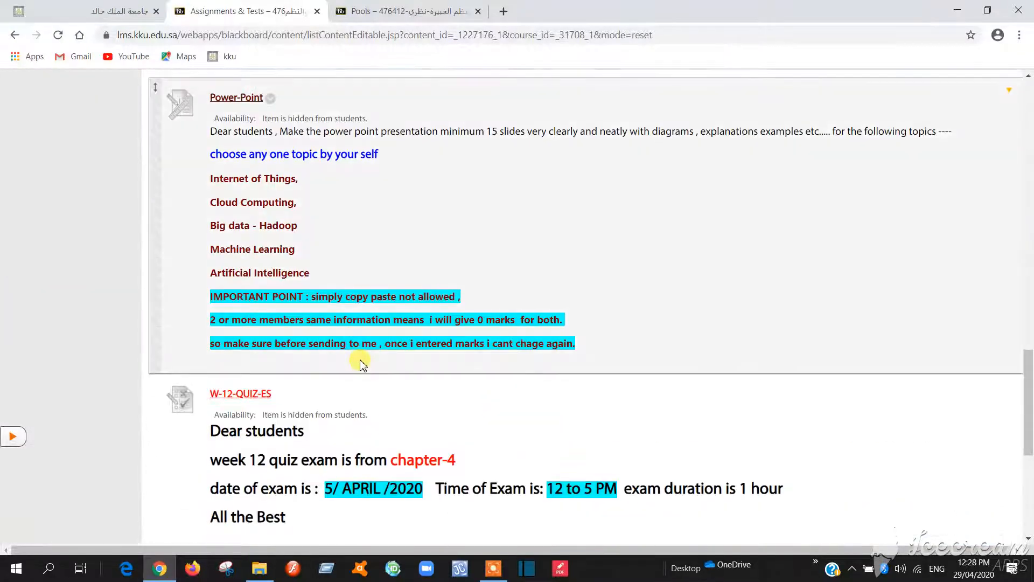
{"action": "scroll", "scroll_direction": "down", "scroll_amount": 3}
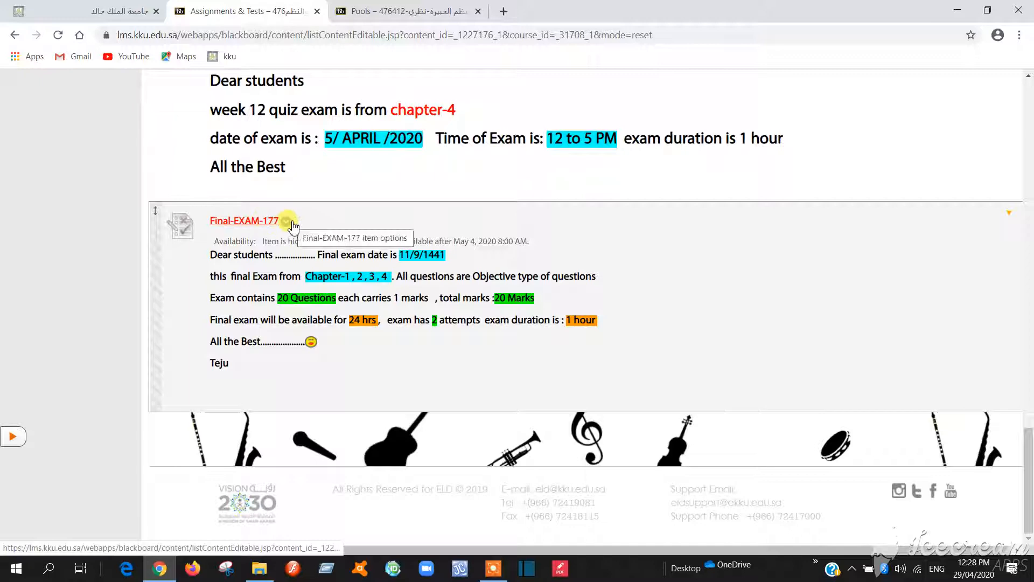
{"action": "left_click", "coordinate": [289, 221]}
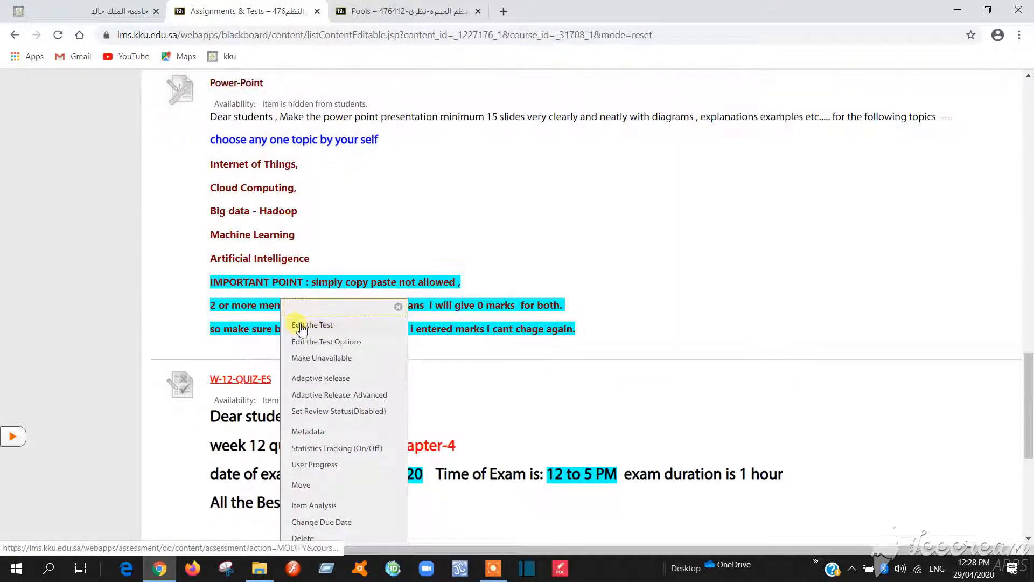
{"action": "left_click", "coordinate": [311, 324]}
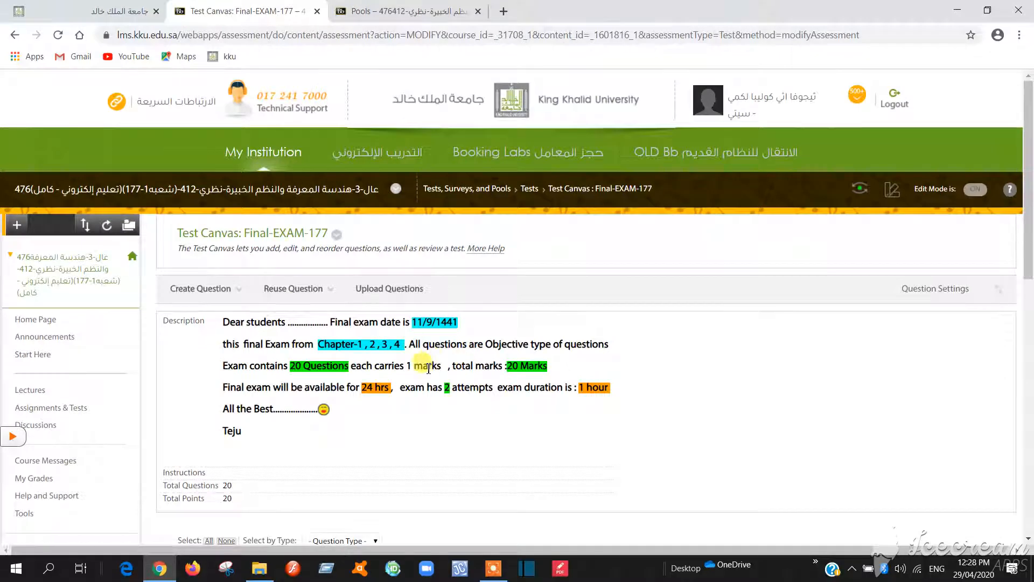
{"action": "scroll", "scroll_direction": "down", "scroll_amount": 3}
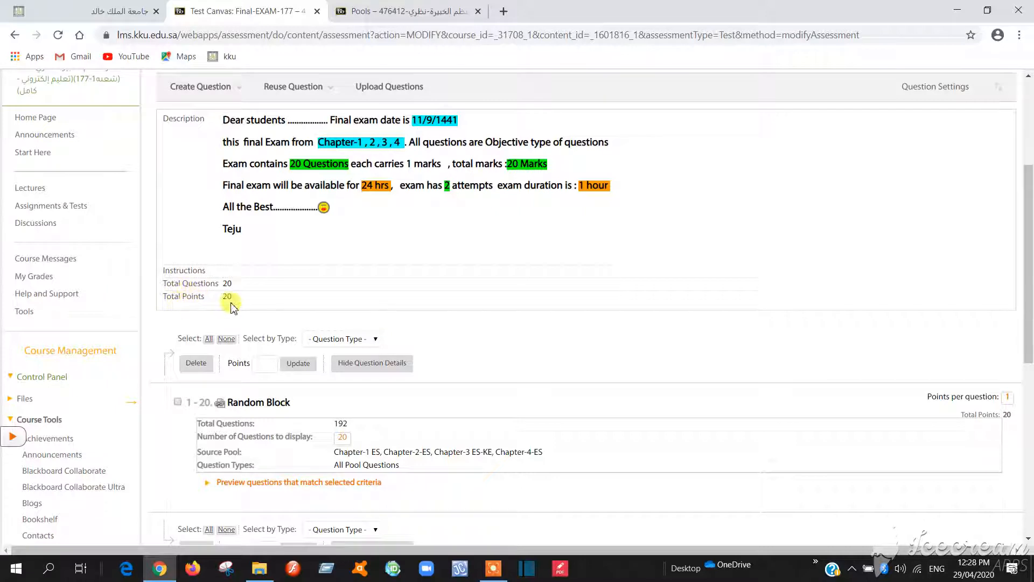
{"action": "scroll", "scroll_direction": "down", "scroll_amount": 3}
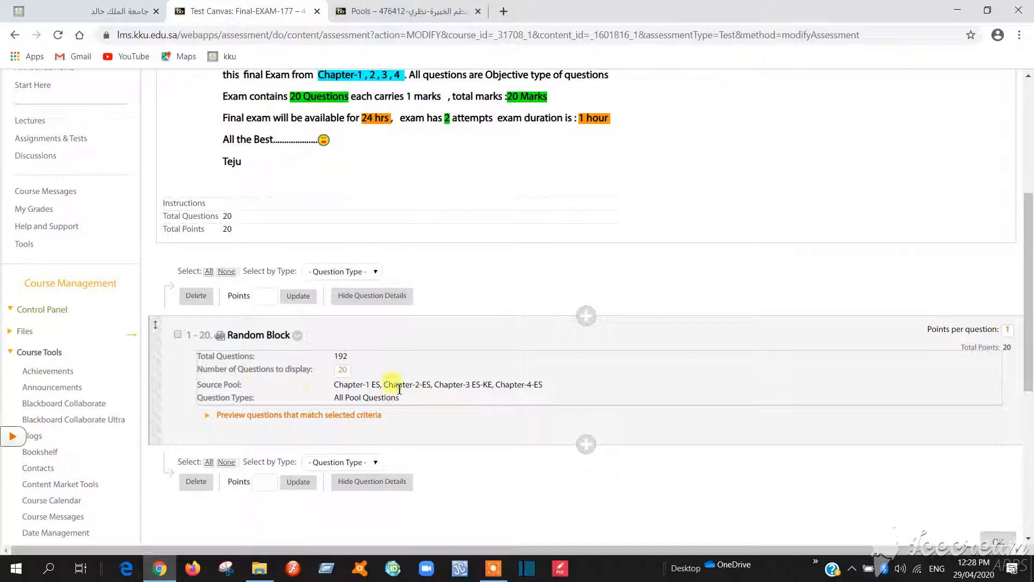
{"action": "scroll", "scroll_direction": "down", "scroll_amount": 3}
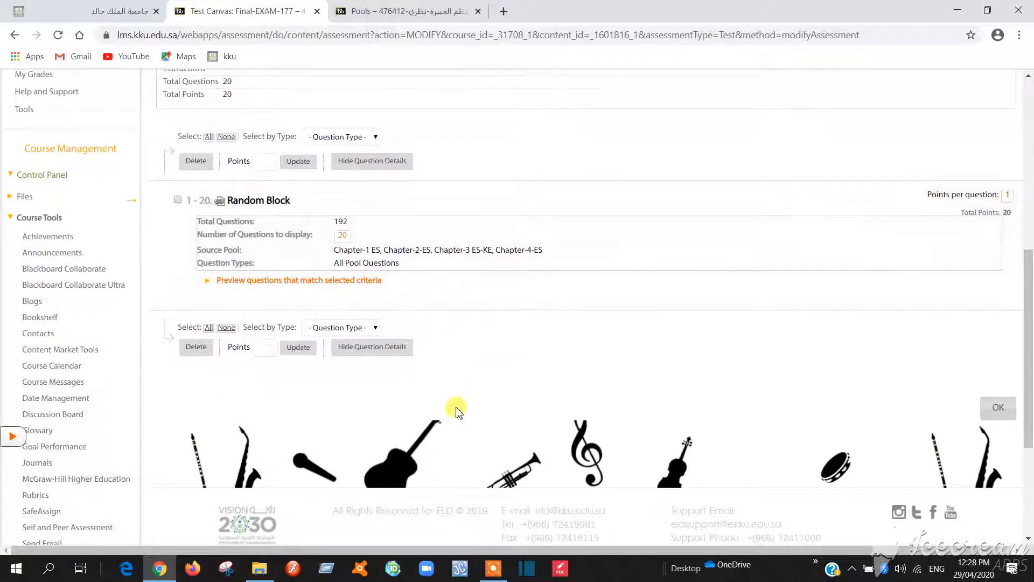
{"action": "mouse_move", "coordinate": [468, 399]}
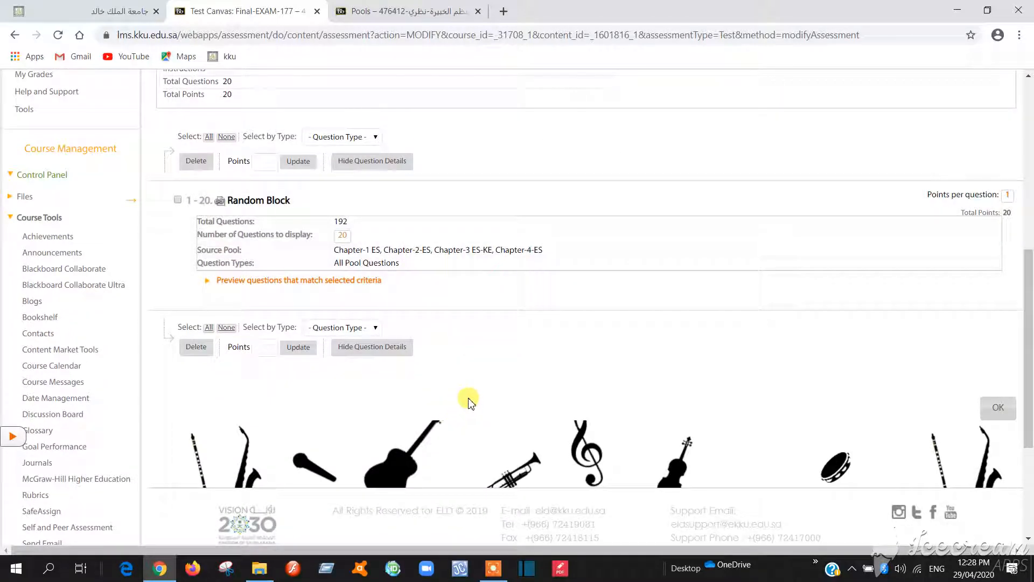
{"action": "mouse_move", "coordinate": [201, 309]}
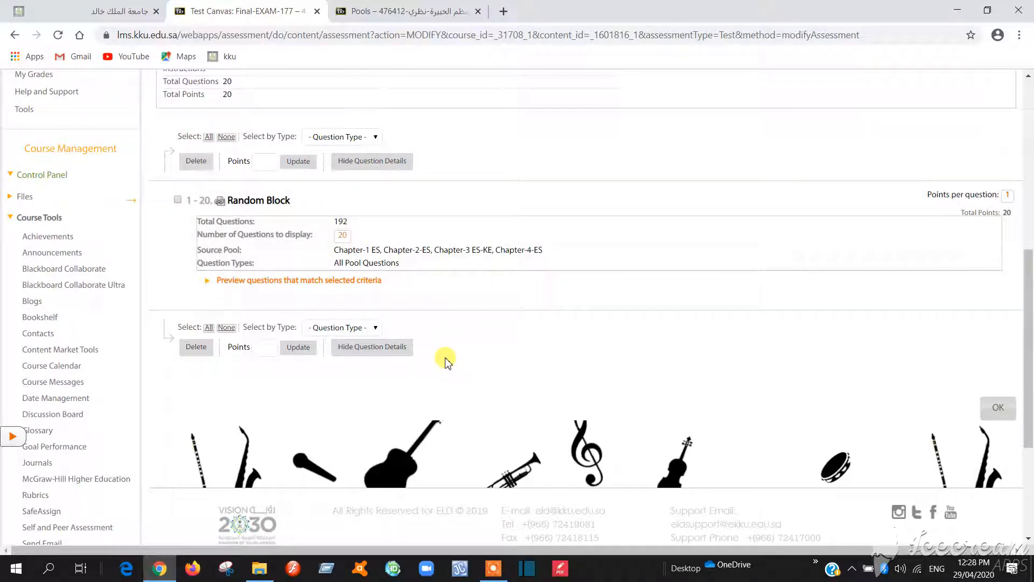
{"action": "mouse_move", "coordinate": [281, 284]}
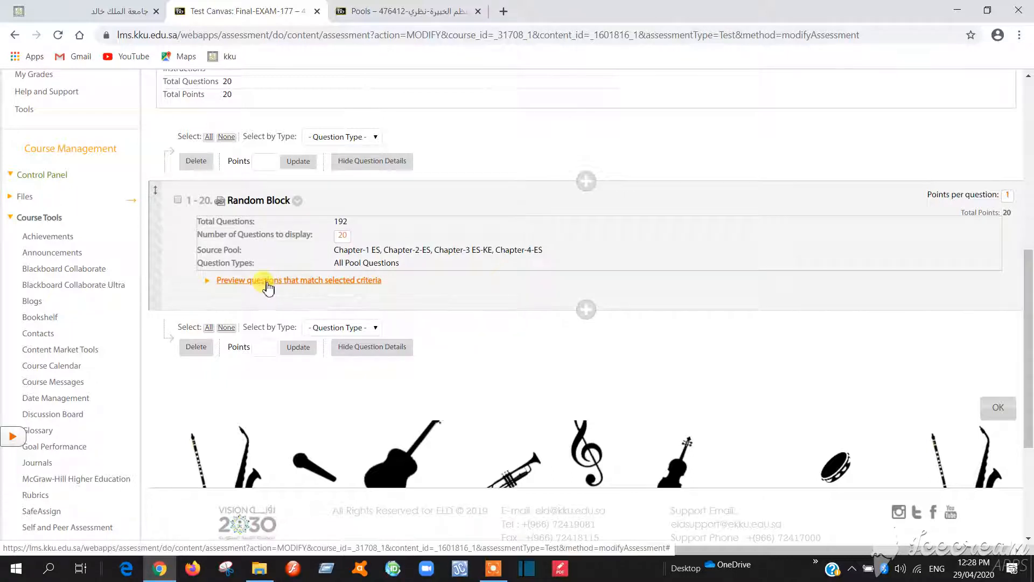
- Preview the random block's matching pool questions in Full Text display and scroll through them
{"action": "left_click", "coordinate": [298, 279]}
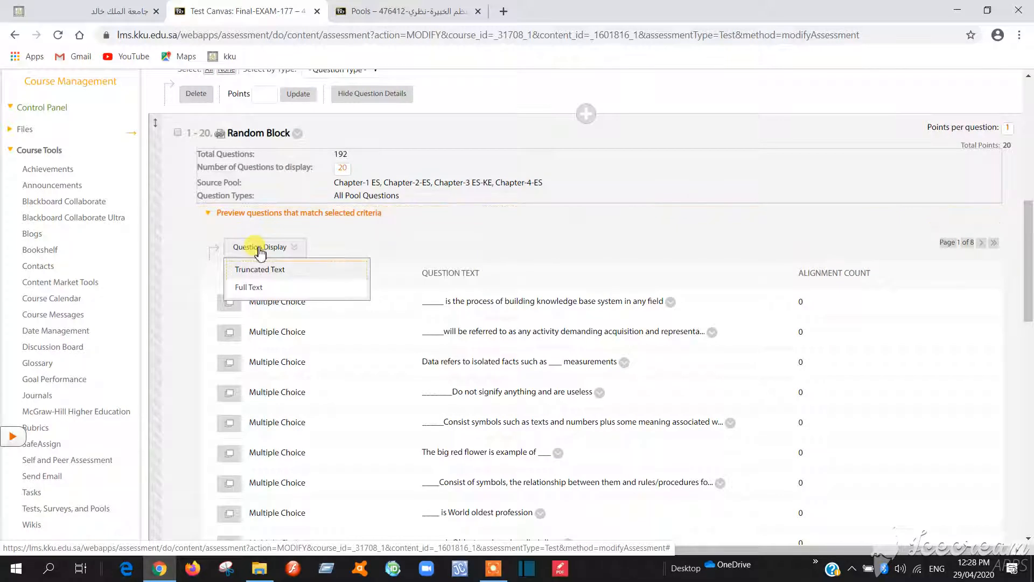
{"action": "left_click", "coordinate": [249, 286]}
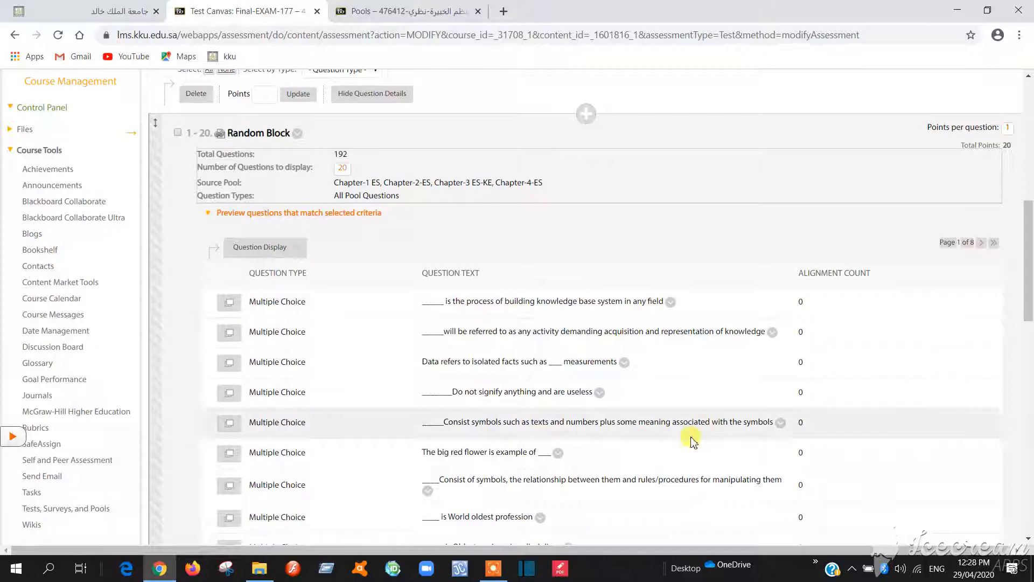
{"action": "mouse_move", "coordinate": [626, 365]}
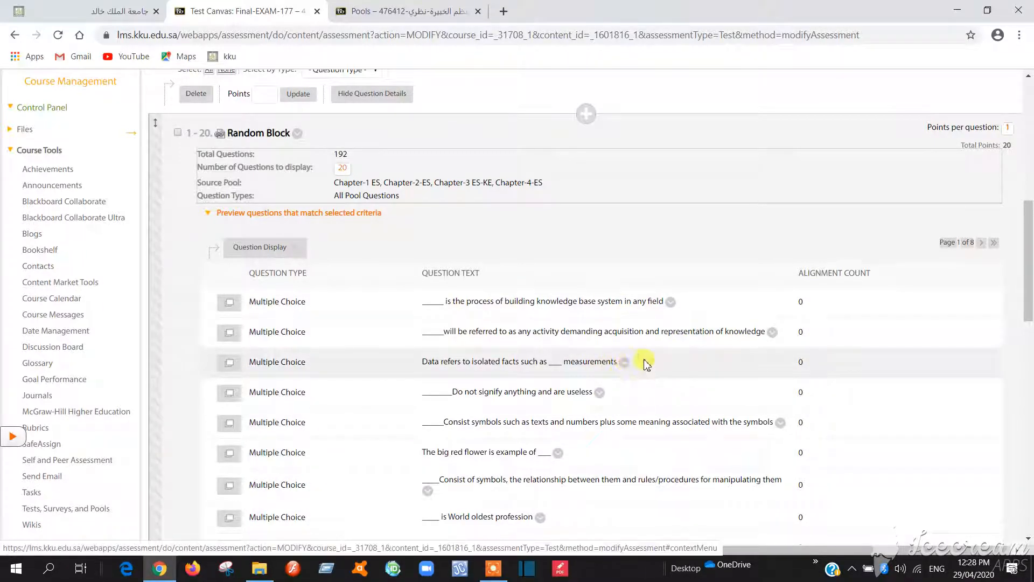
{"action": "scroll", "scroll_direction": "down", "scroll_amount": 3}
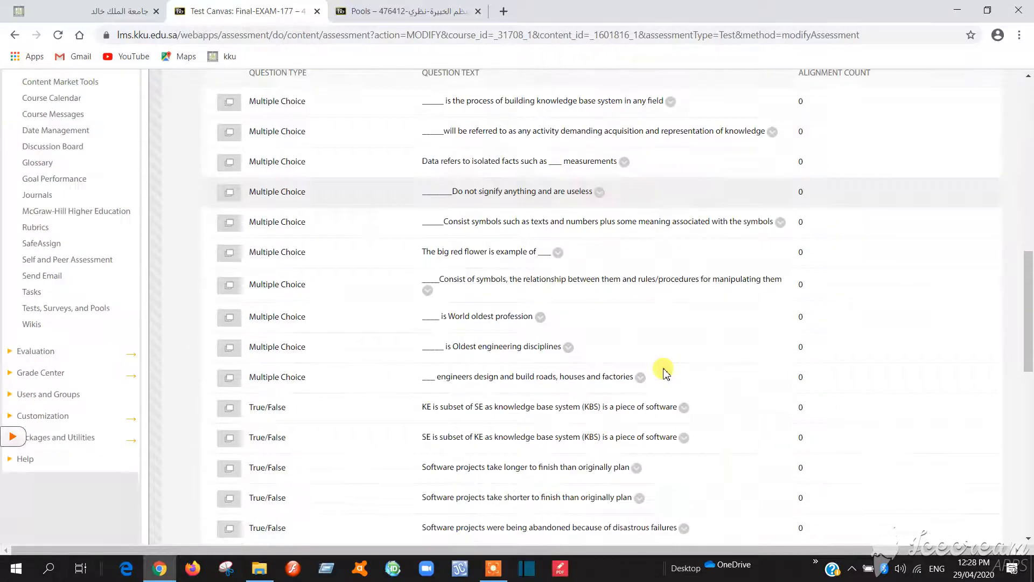
{"action": "scroll", "scroll_direction": "down", "scroll_amount": 3}
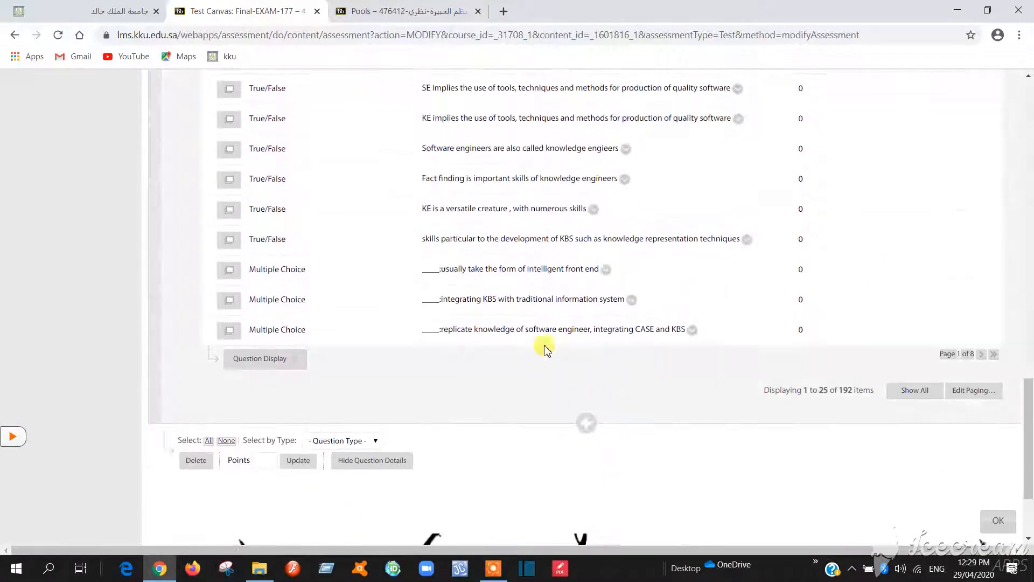
{"action": "mouse_move", "coordinate": [638, 441]}
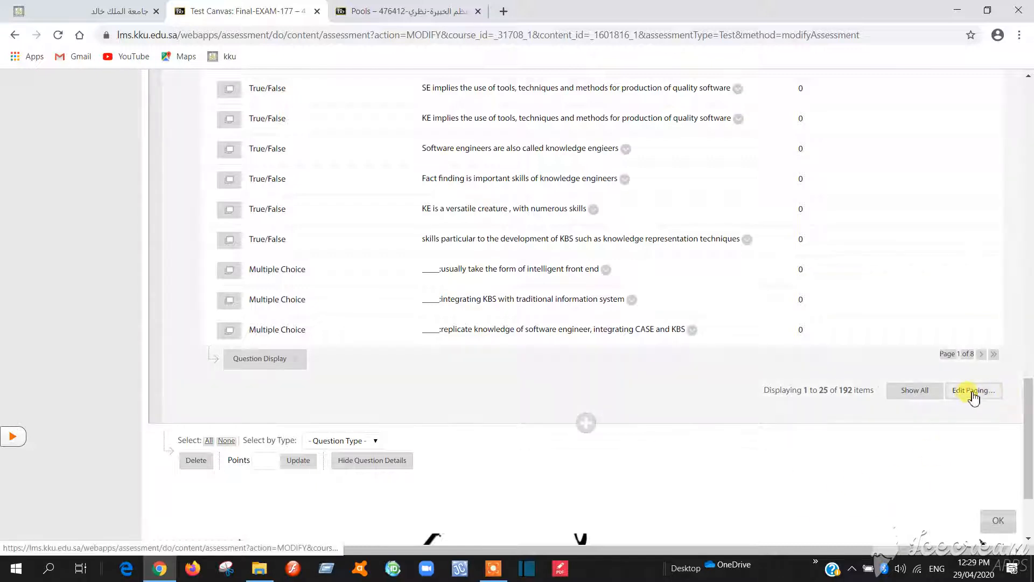
{"action": "left_click", "coordinate": [974, 390]}
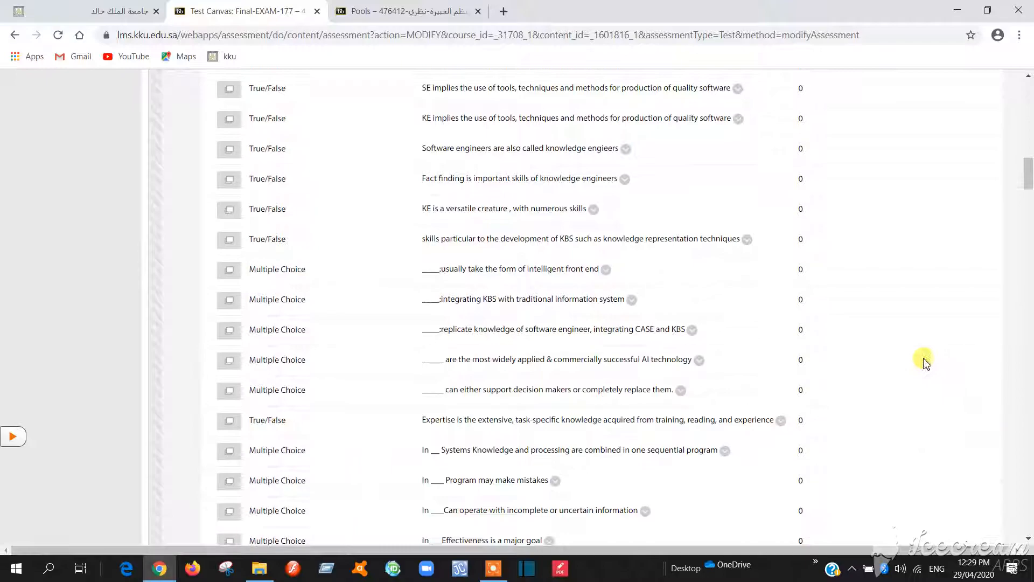
{"action": "scroll", "scroll_direction": "down", "scroll_amount": 3}
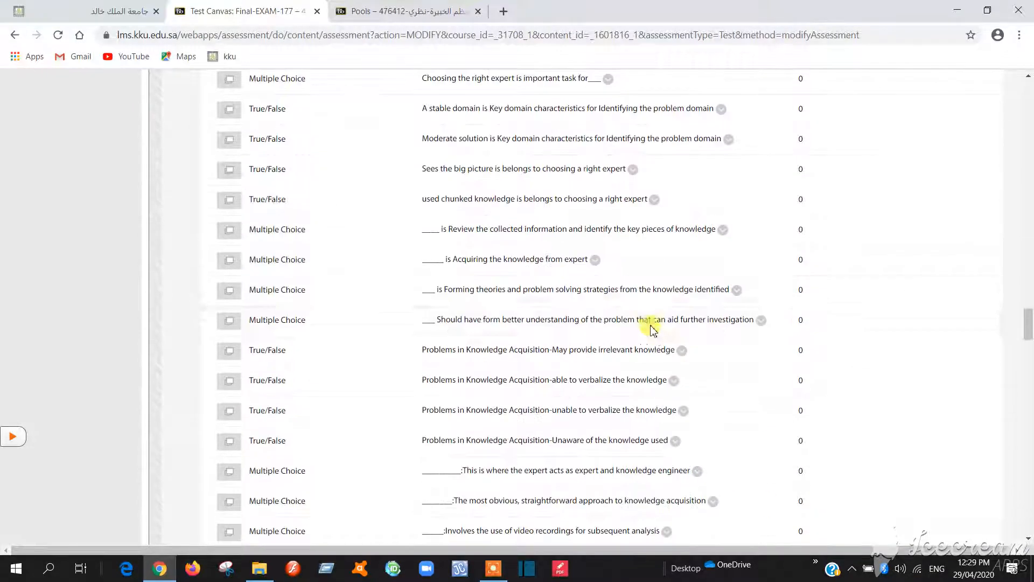
{"action": "scroll", "scroll_direction": "up", "scroll_amount": 3}
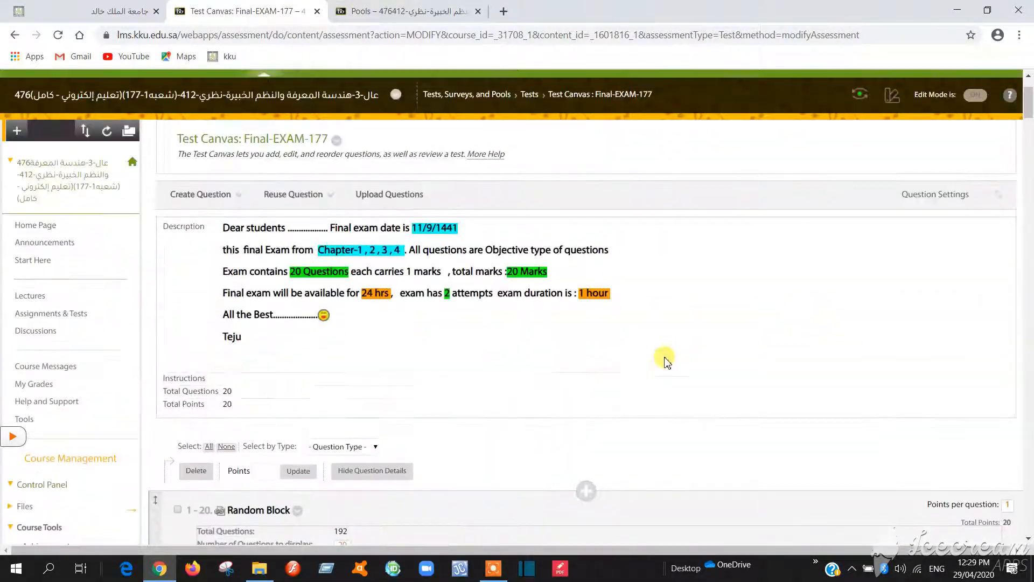
{"action": "scroll", "scroll_direction": "down", "scroll_amount": 3}
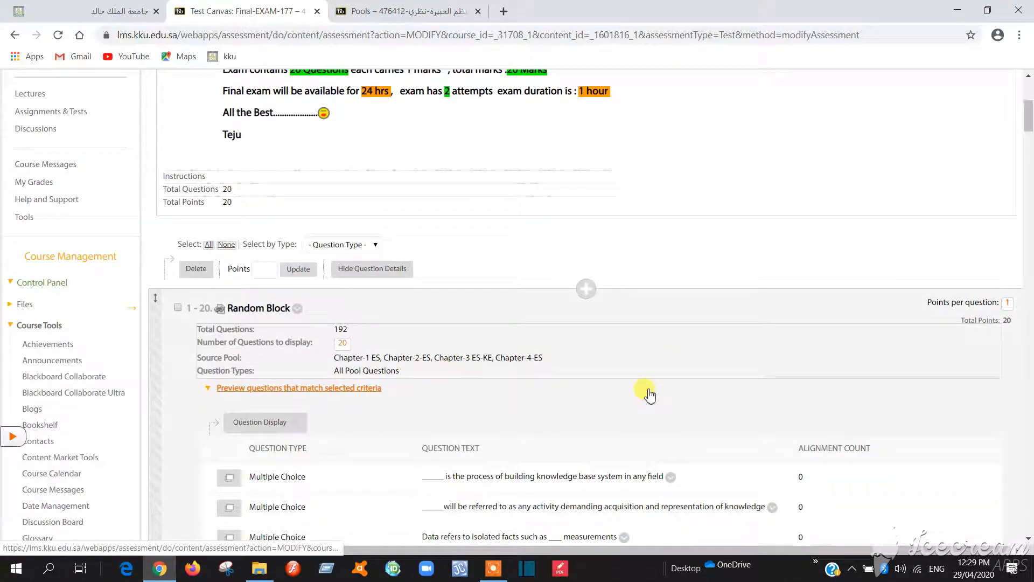
- Print the test canvas with Save as PDF as destination and all pages included
{"action": "key", "text": "ctrl+p"}
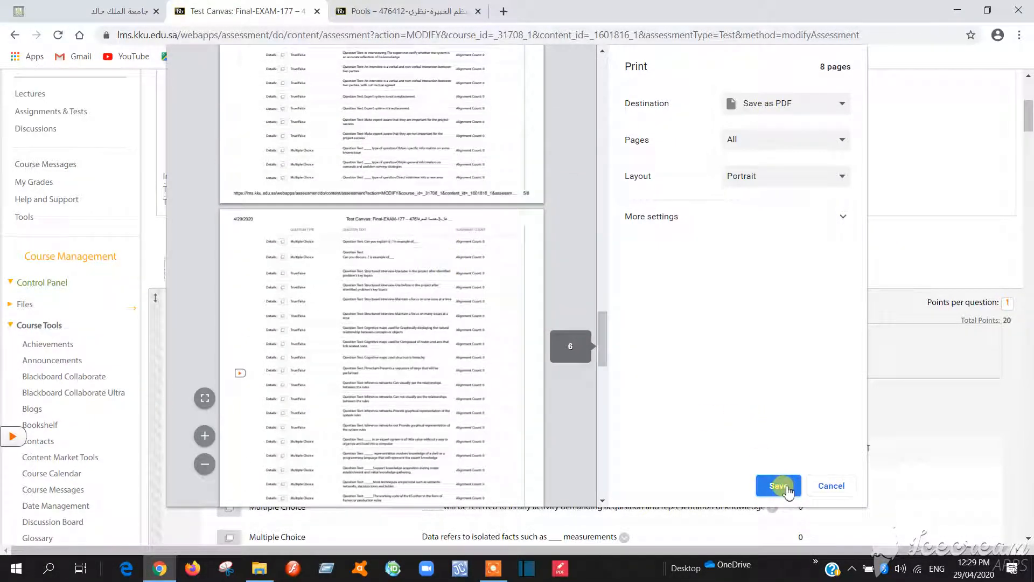
{"action": "left_click", "coordinate": [779, 485]}
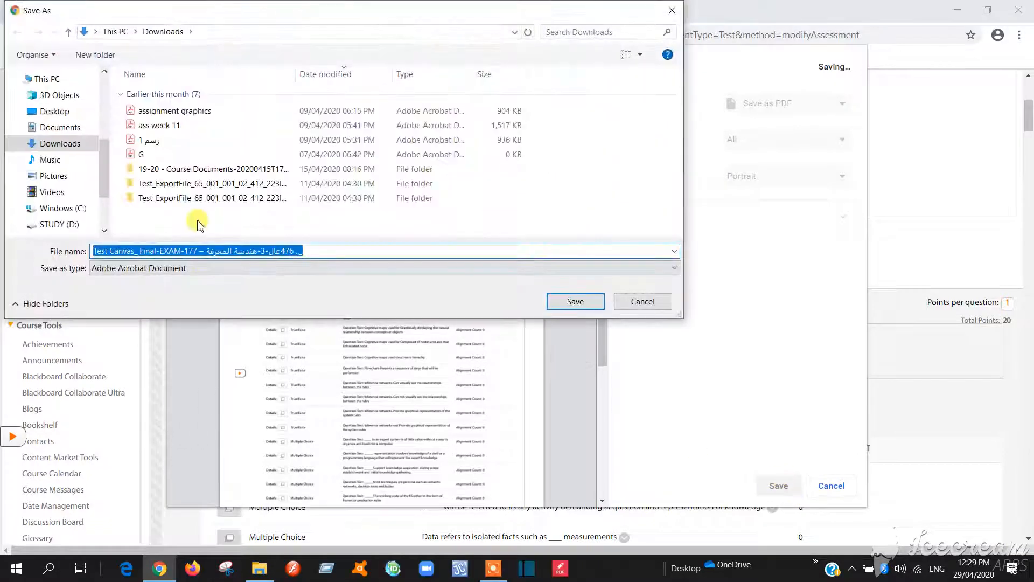
- Save 'final exam qp ES' under STUDY (D:) > KKU 2ND SEMESTER > QUALITY 2ND SEMESTER-2020 > ExpertSystem-476CSM
{"action": "type", "text": "final exam"}
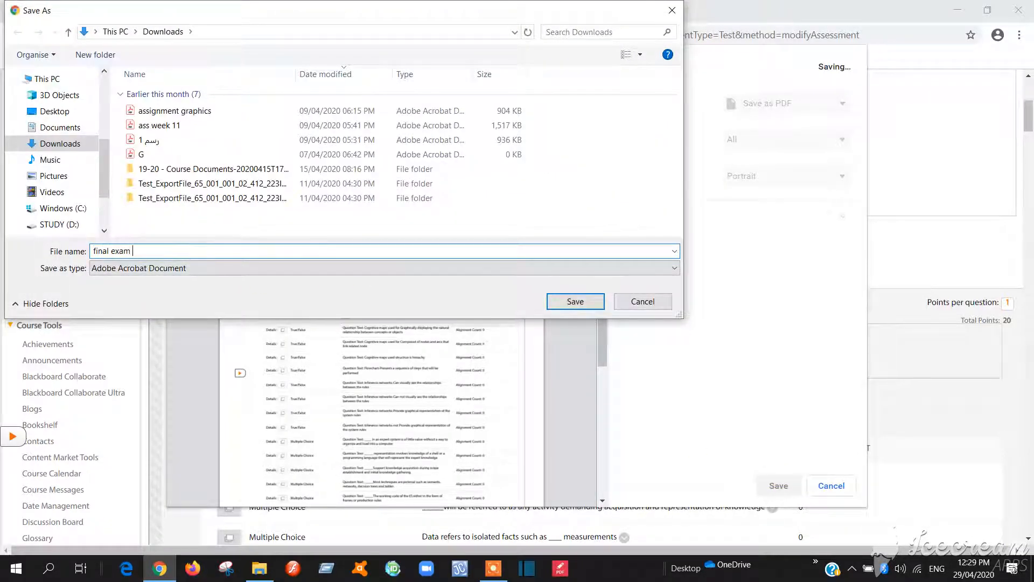
{"action": "type", "text": "qp"}
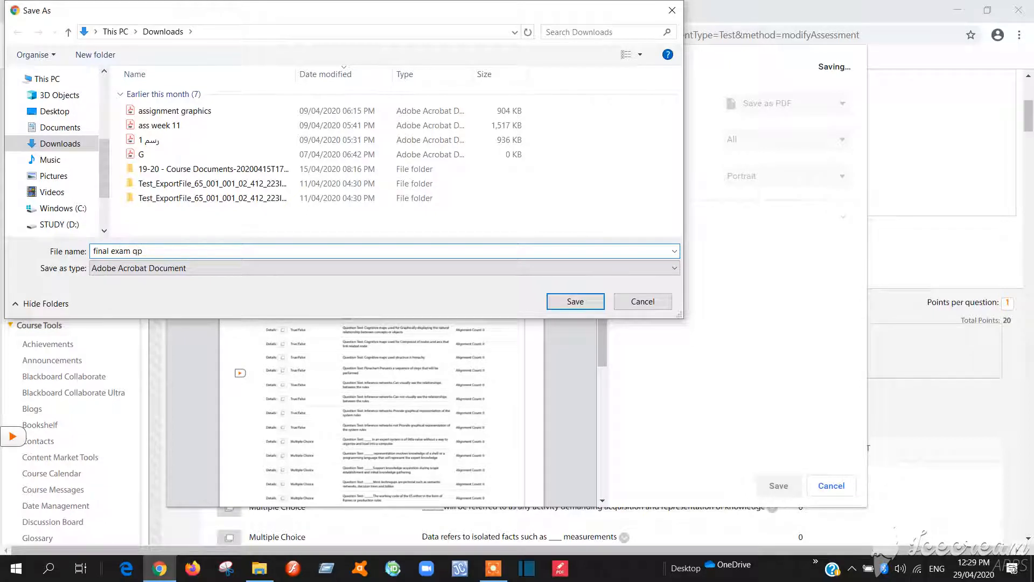
{"action": "type", "text": "ES"}
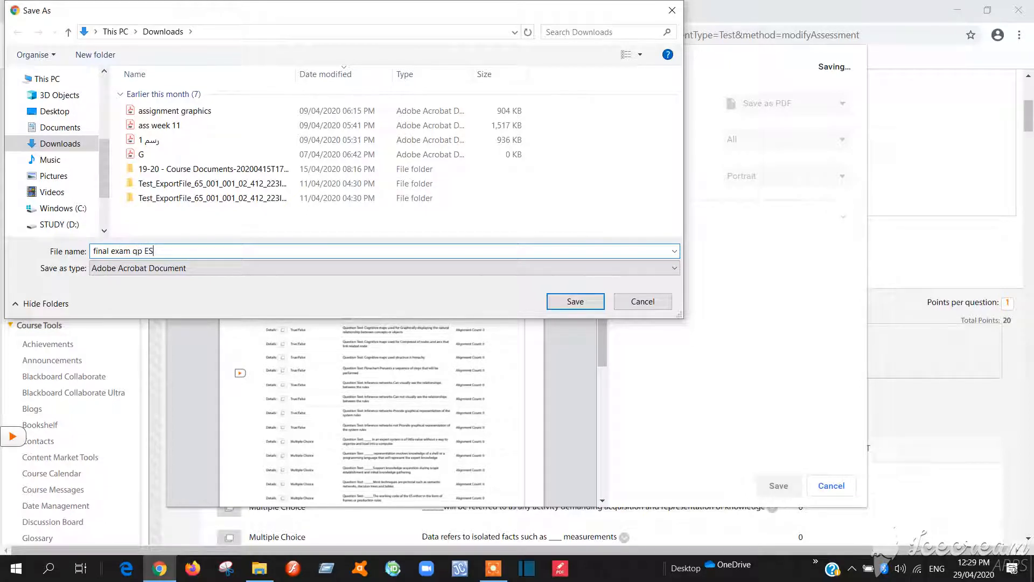
{"action": "left_click", "coordinate": [60, 224]}
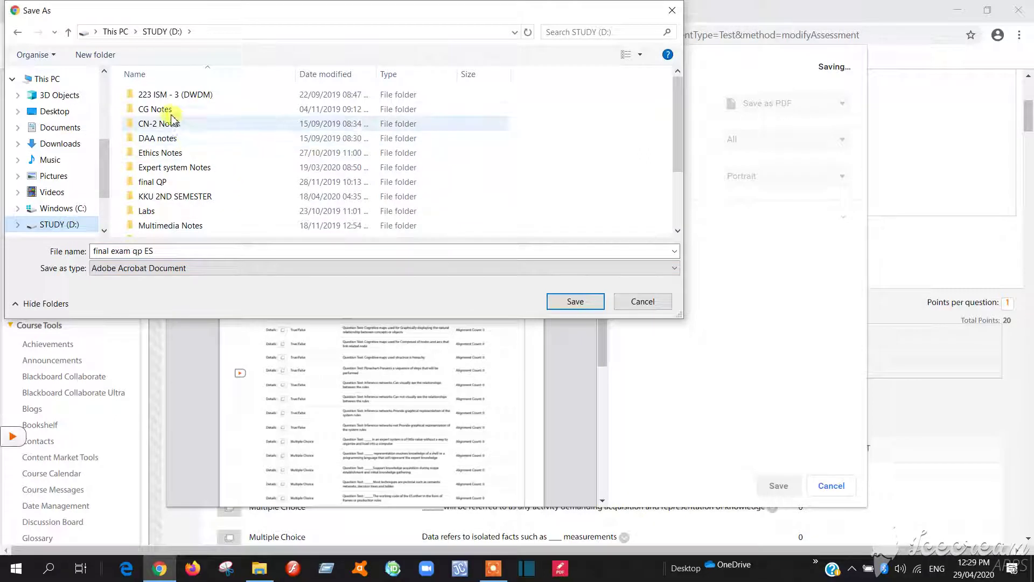
{"action": "double_click", "coordinate": [174, 167]}
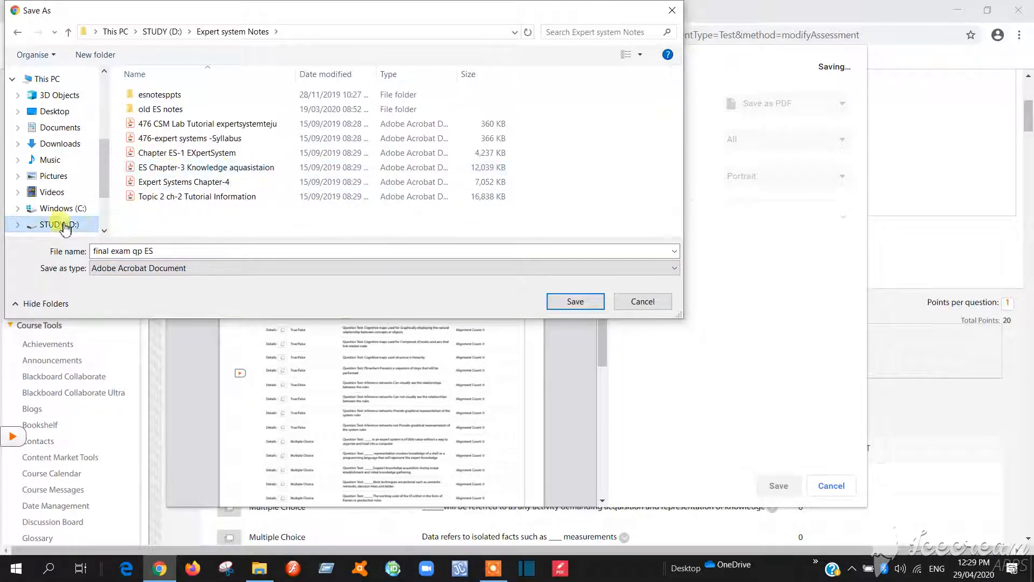
{"action": "left_click", "coordinate": [58, 224]}
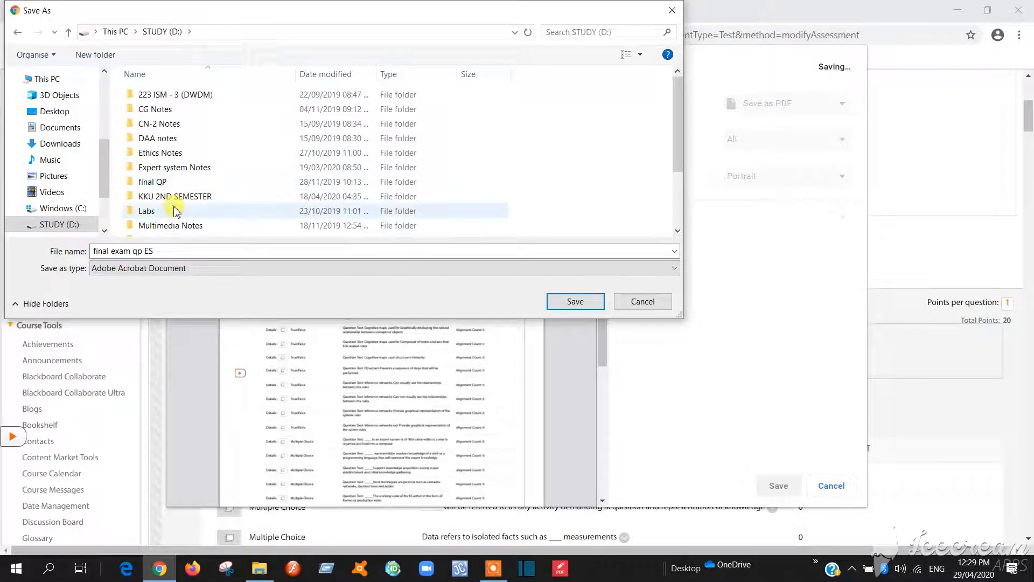
{"action": "double_click", "coordinate": [176, 196]}
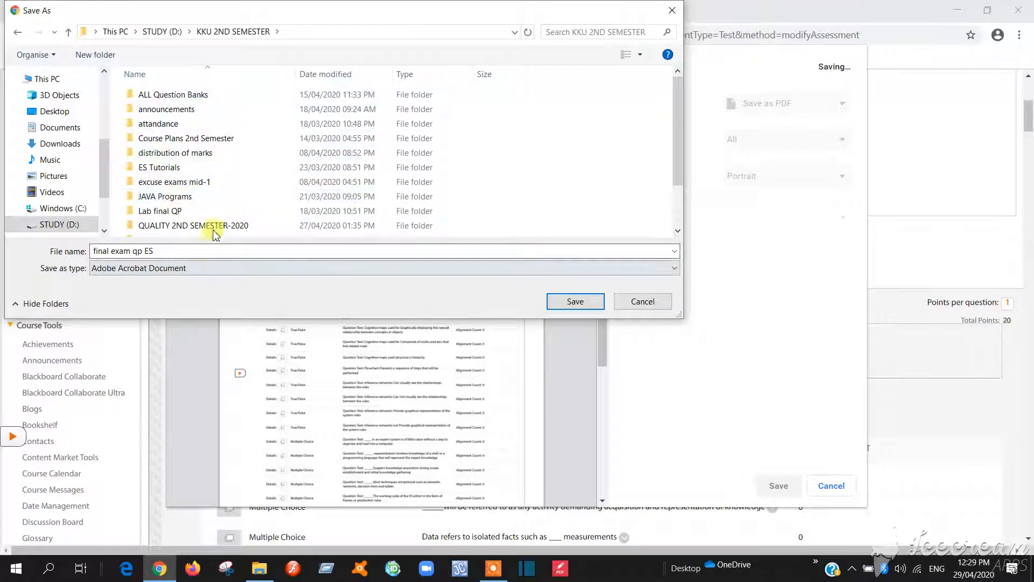
{"action": "double_click", "coordinate": [193, 225]}
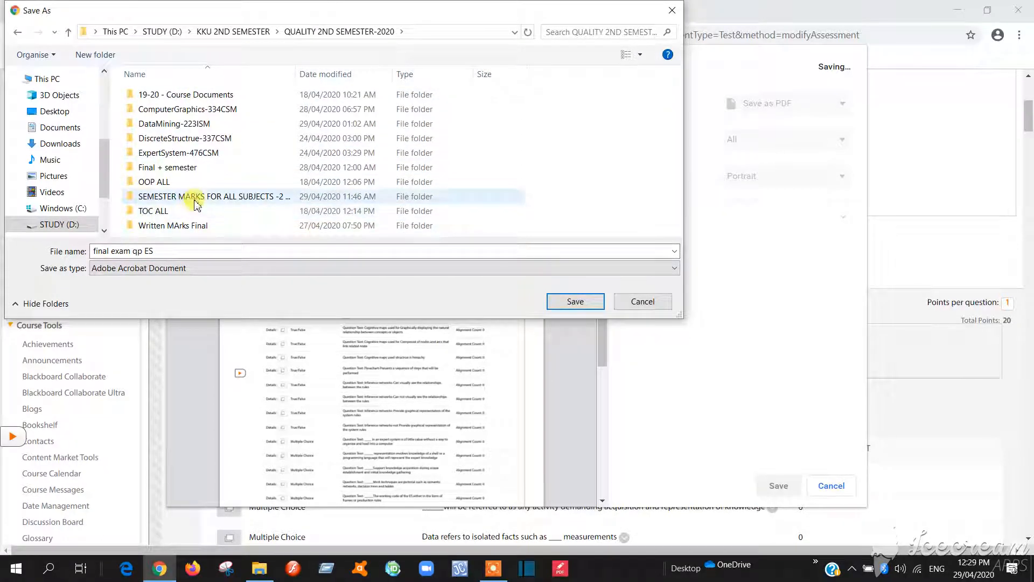
{"action": "double_click", "coordinate": [178, 152]}
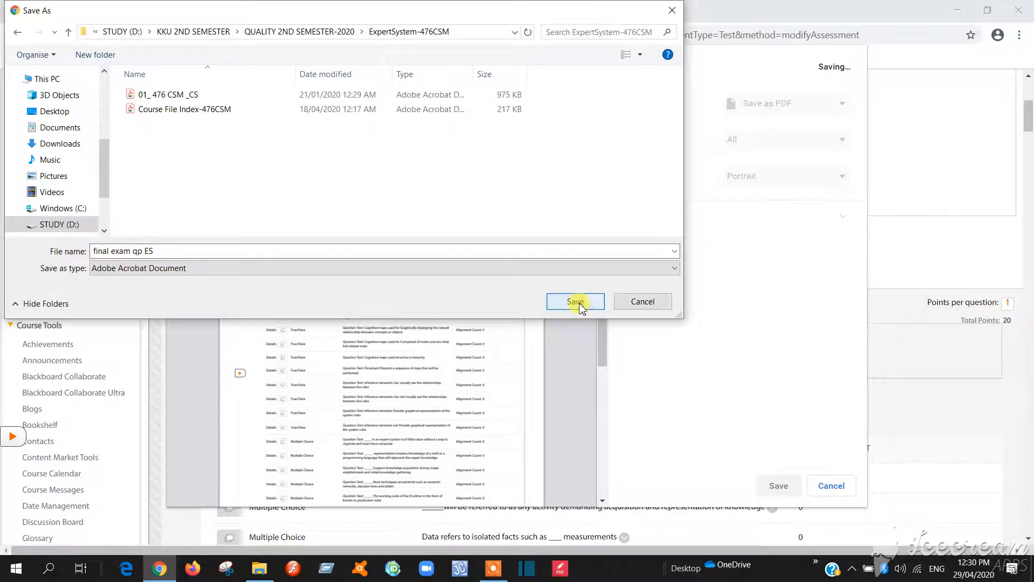
{"action": "left_click", "coordinate": [575, 301]}
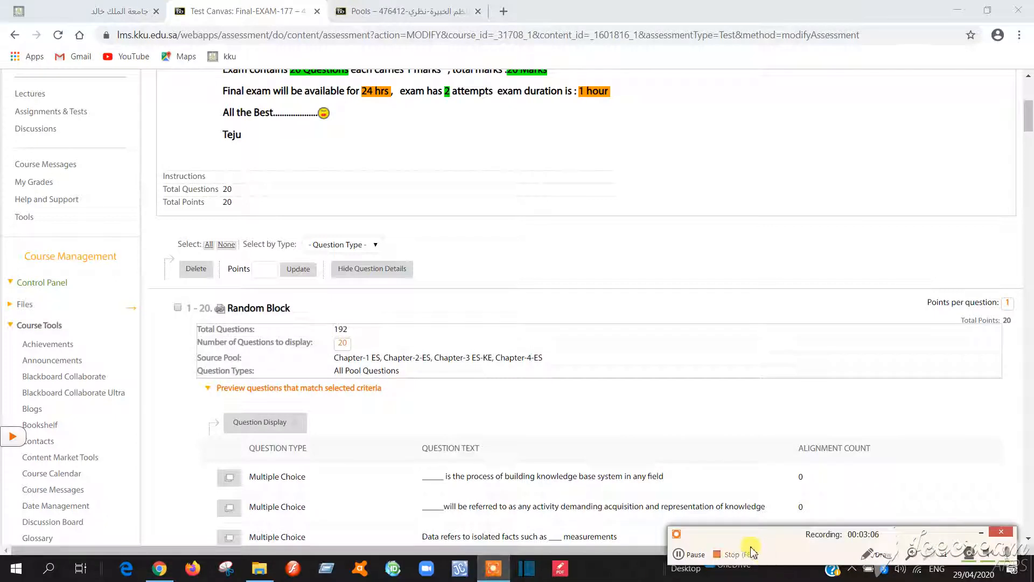
{"action": "mouse_move", "coordinate": [728, 558]}
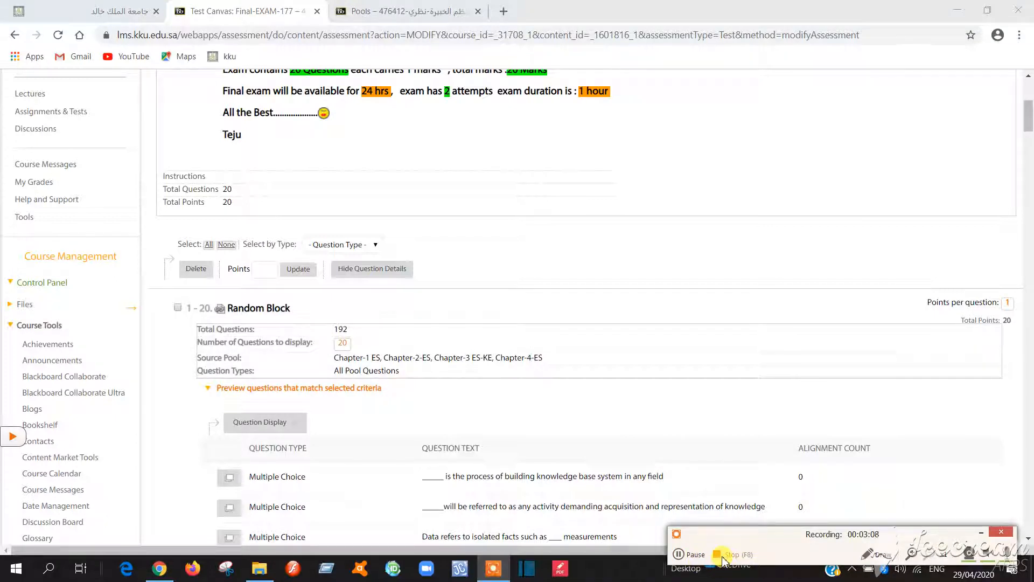
{"action": "mouse_move", "coordinate": [726, 554]}
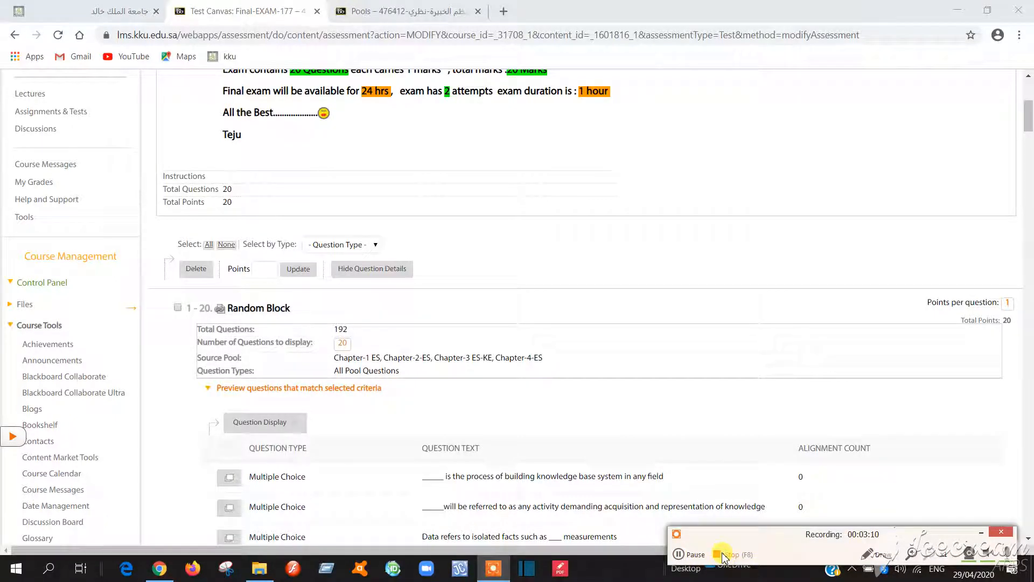
{"action": "scroll", "scroll_direction": "down", "scroll_amount": 3}
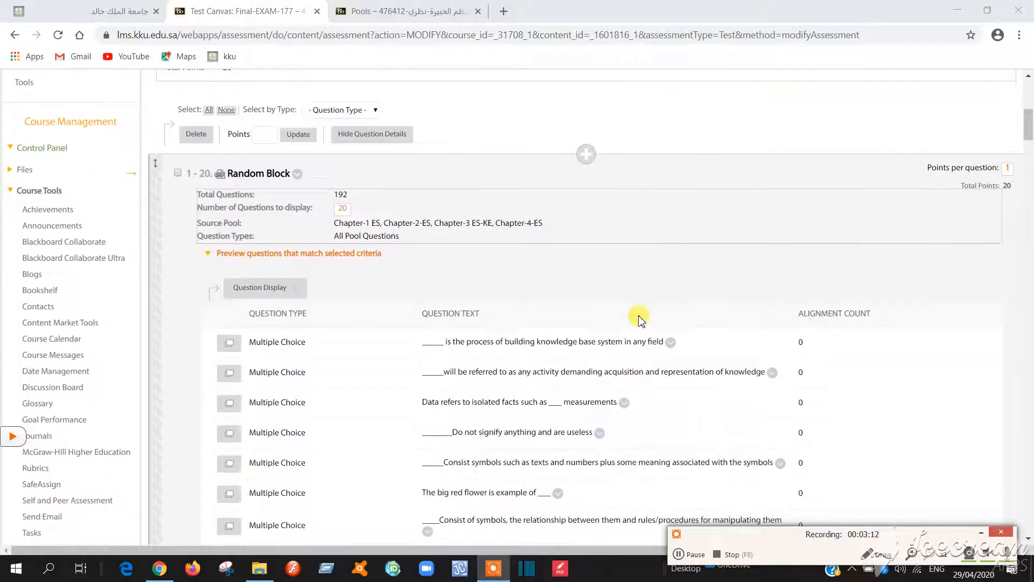
{"action": "mouse_move", "coordinate": [521, 305]}
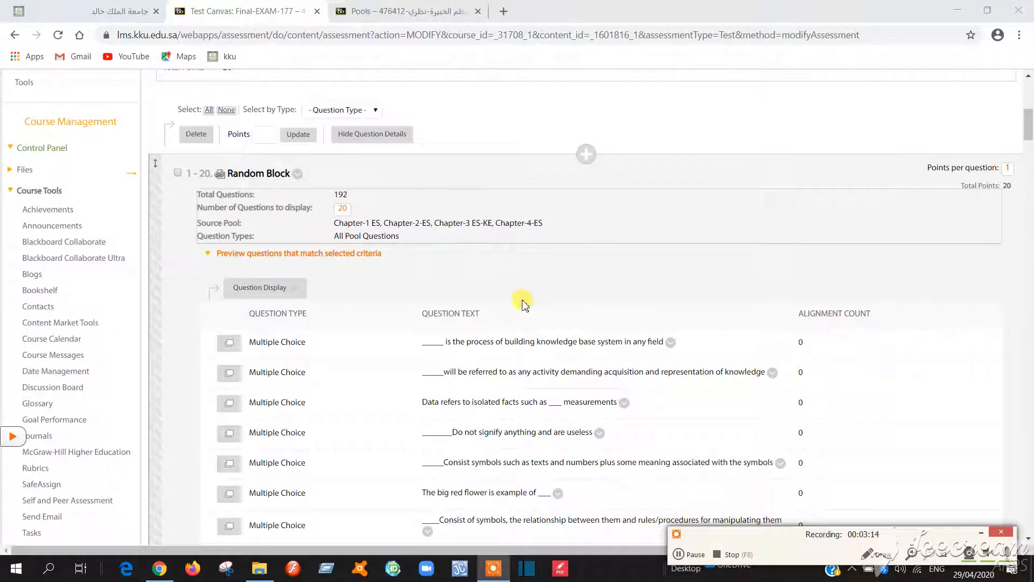
{"action": "mouse_move", "coordinate": [521, 292]}
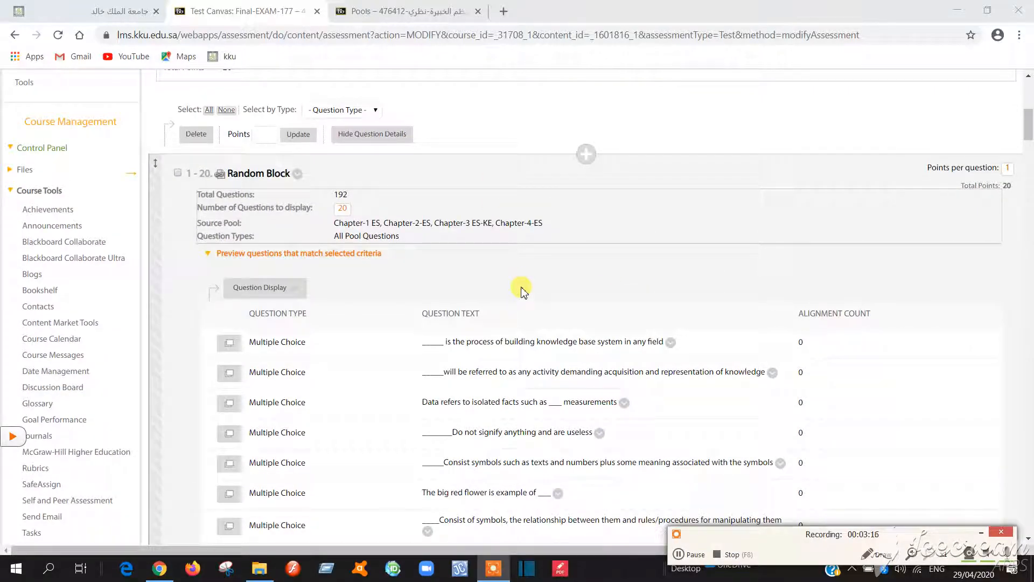